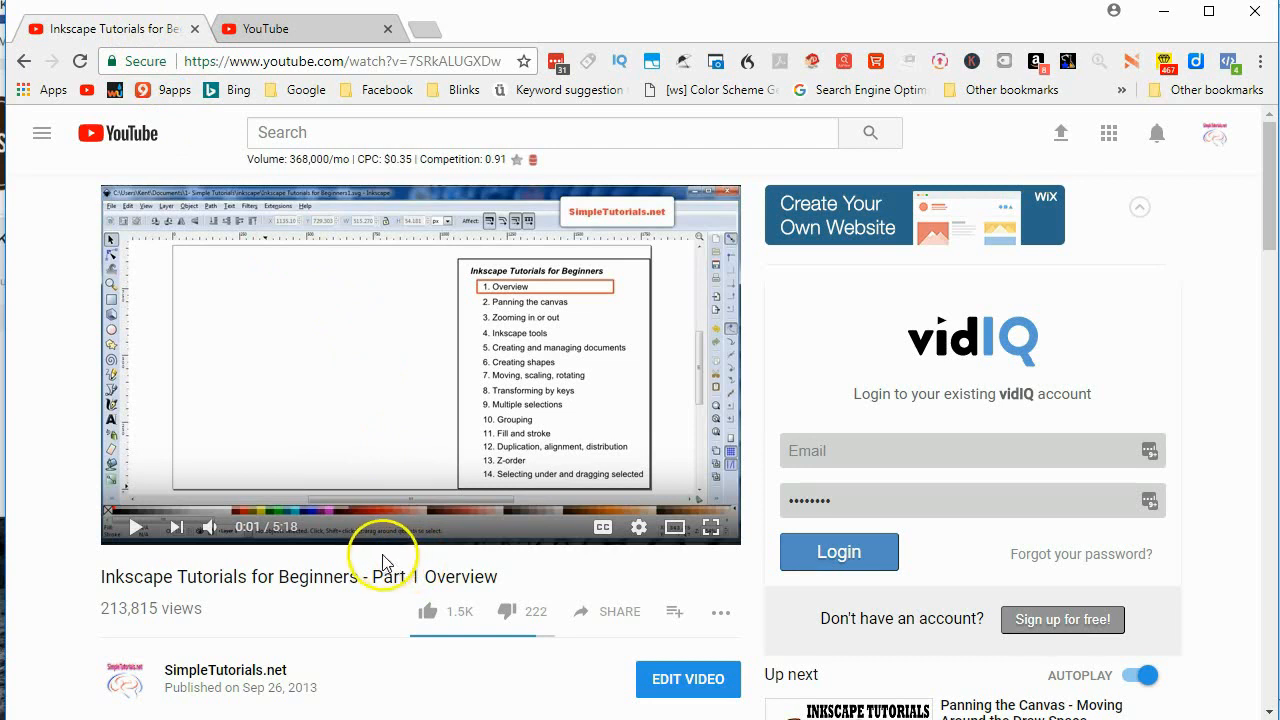
mouse_move(318, 437)
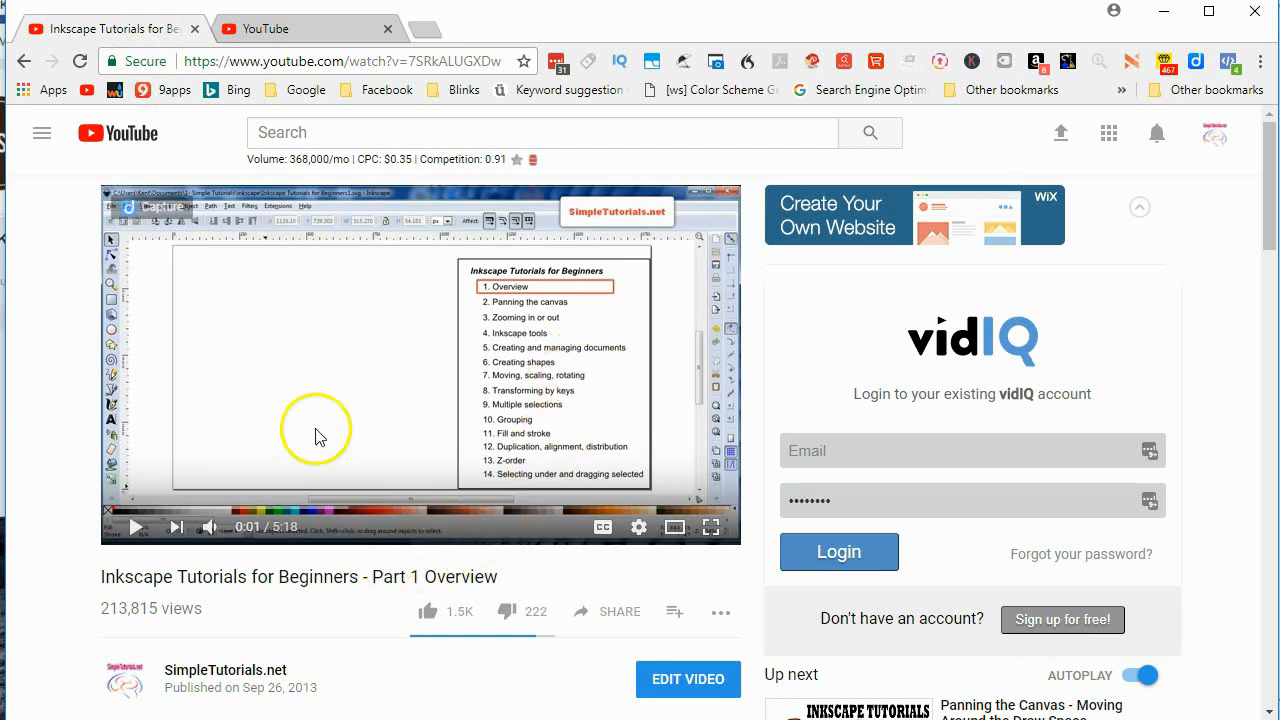
mouse_move(117, 378)
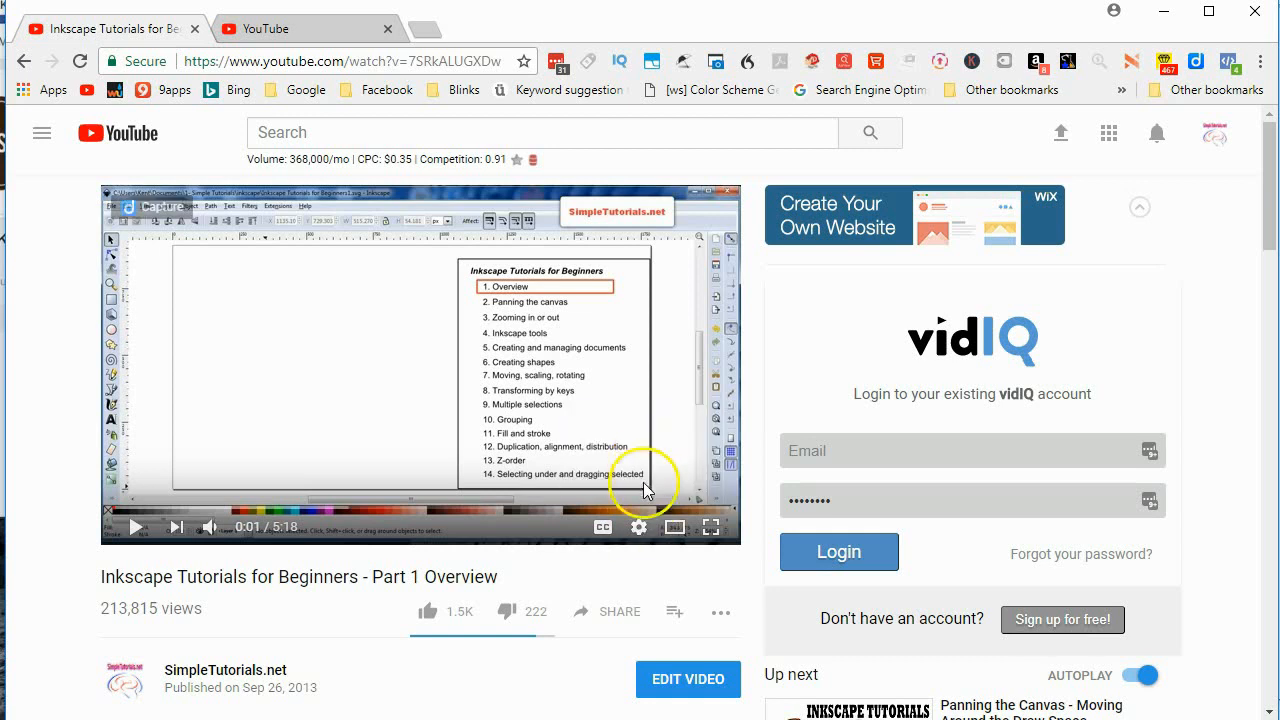
- Open the player's settings menu and show the Speed options for the Inkscape tutorial
left_click(638, 526)
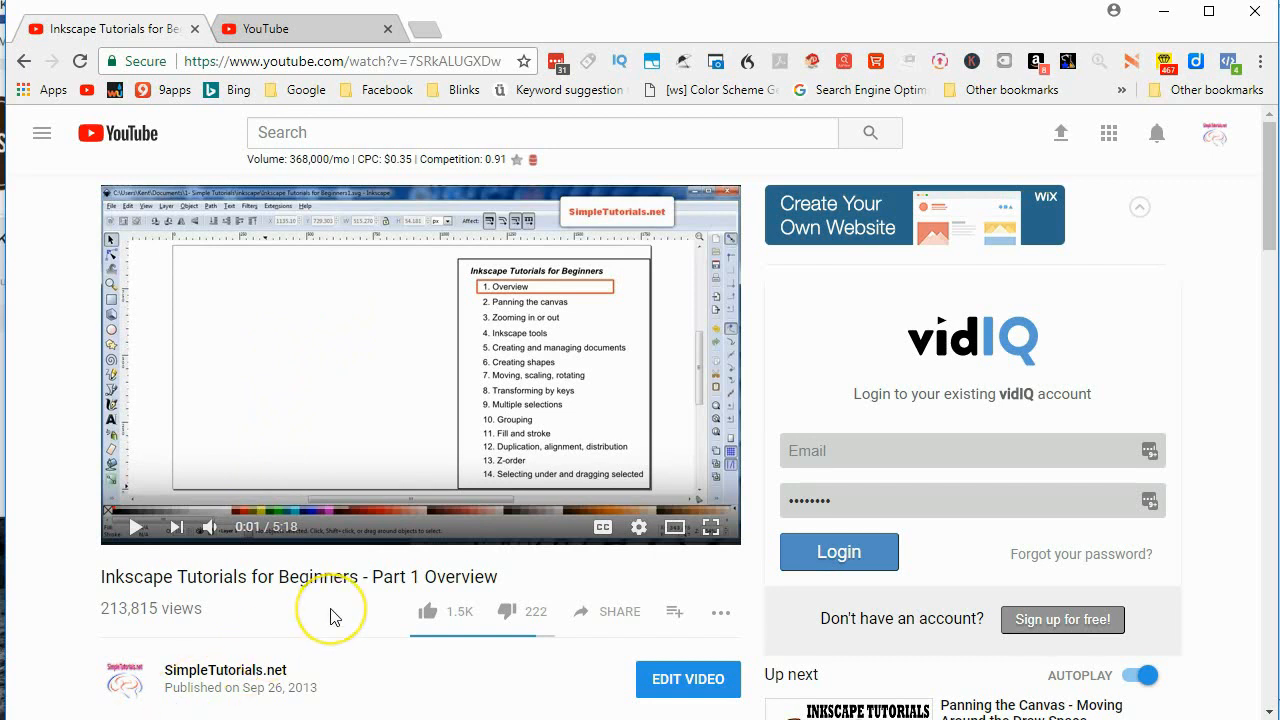
mouse_move(505, 590)
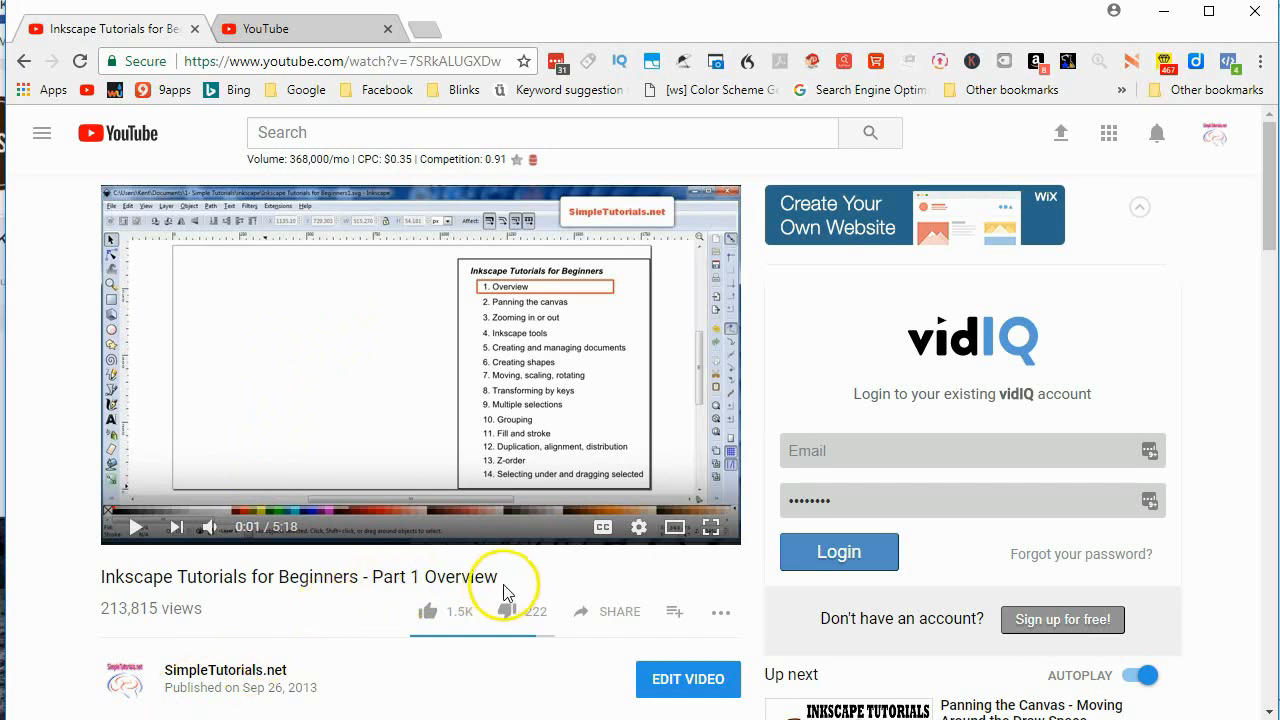
mouse_move(639, 527)
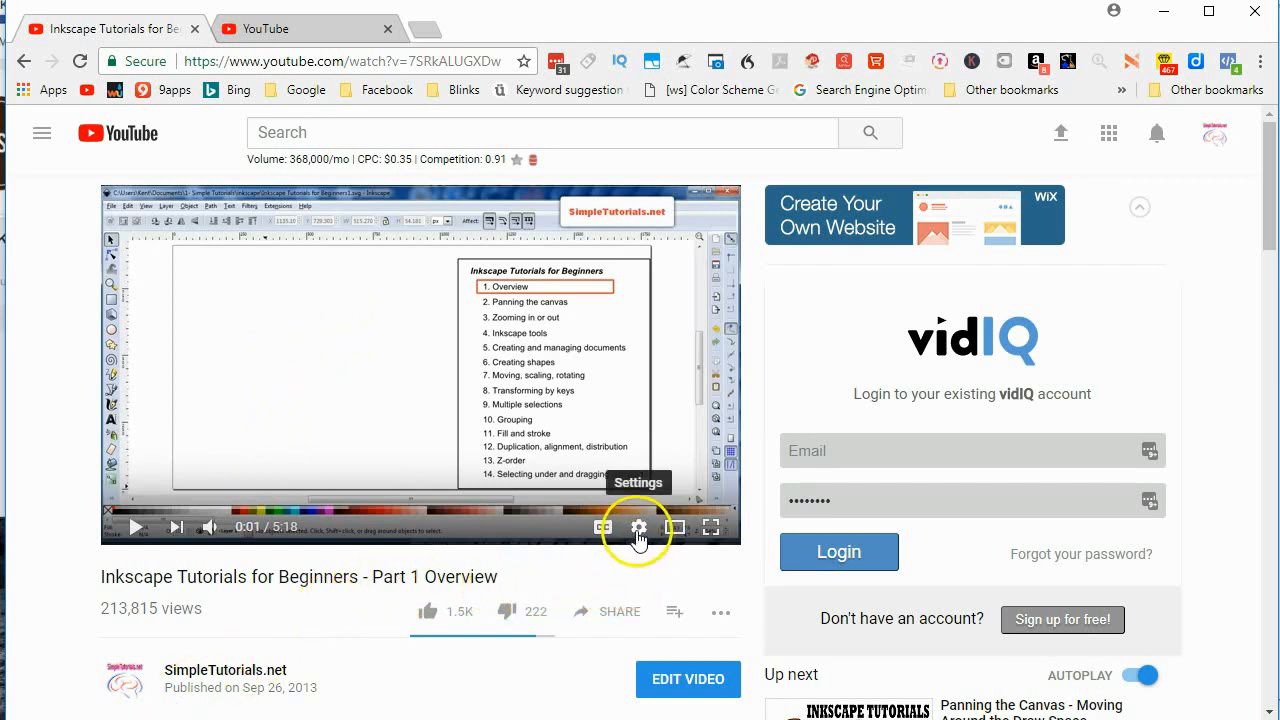
left_click(638, 527)
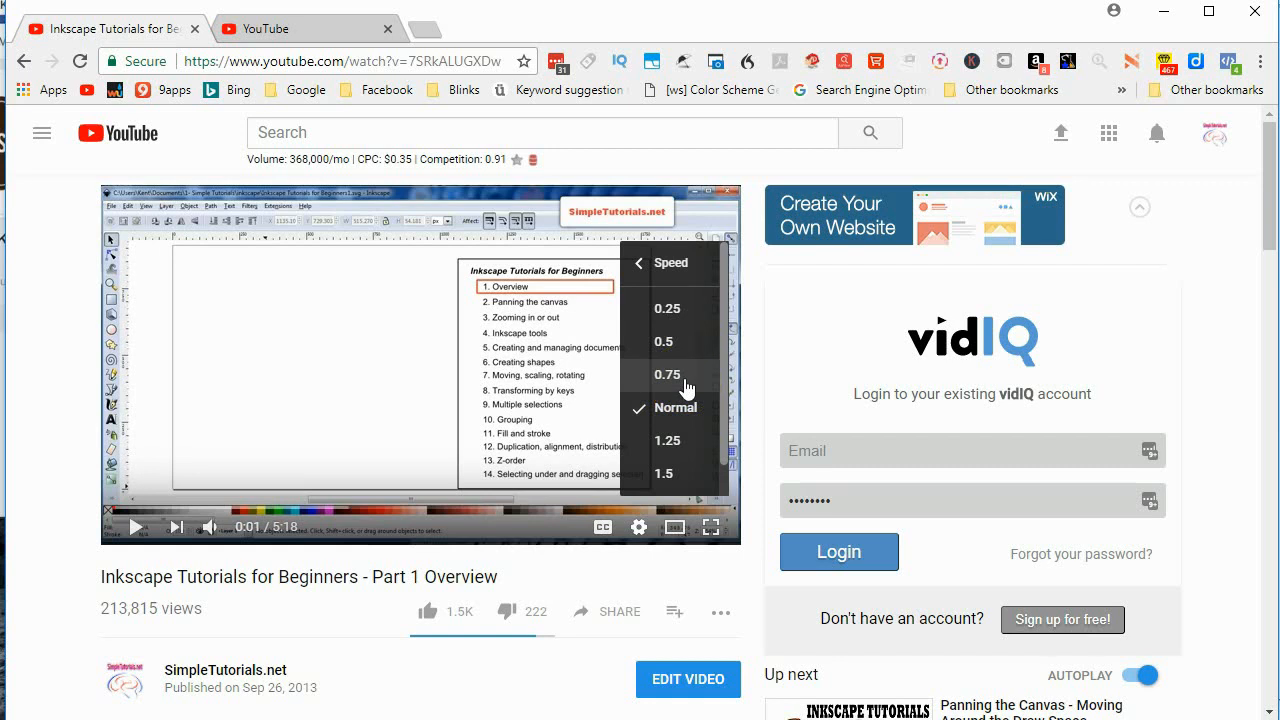
left_click(667, 374)
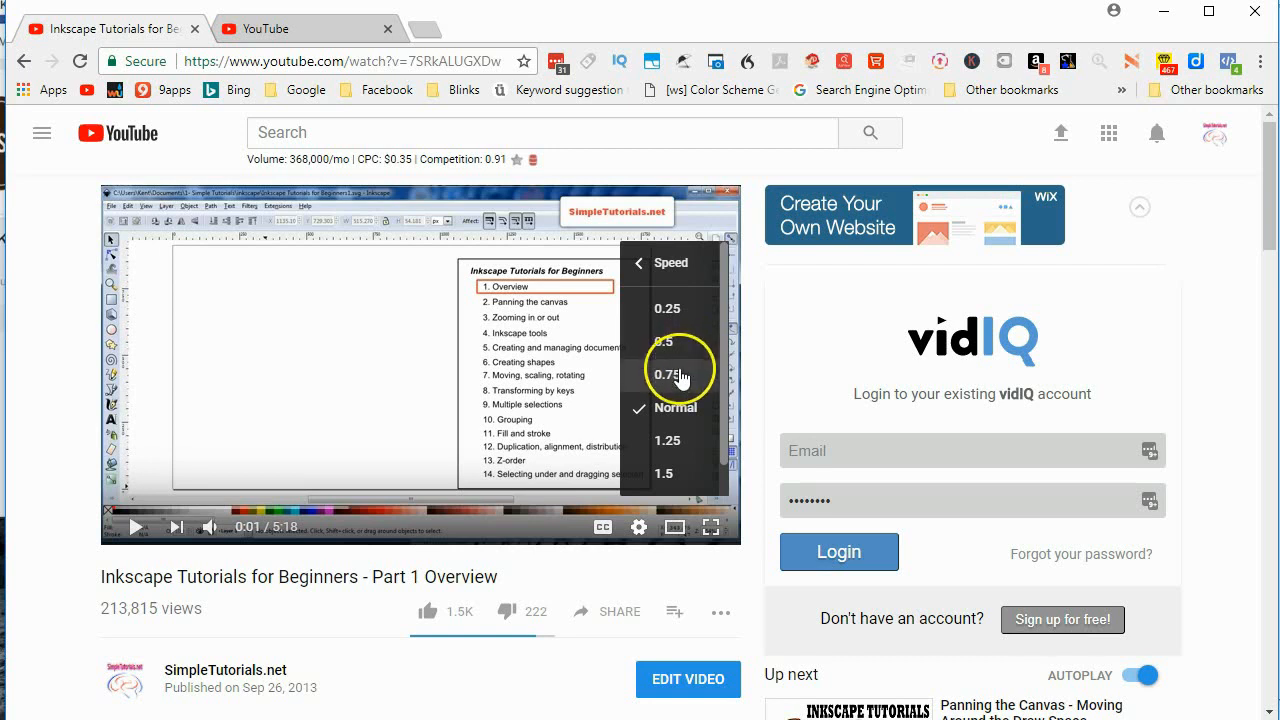